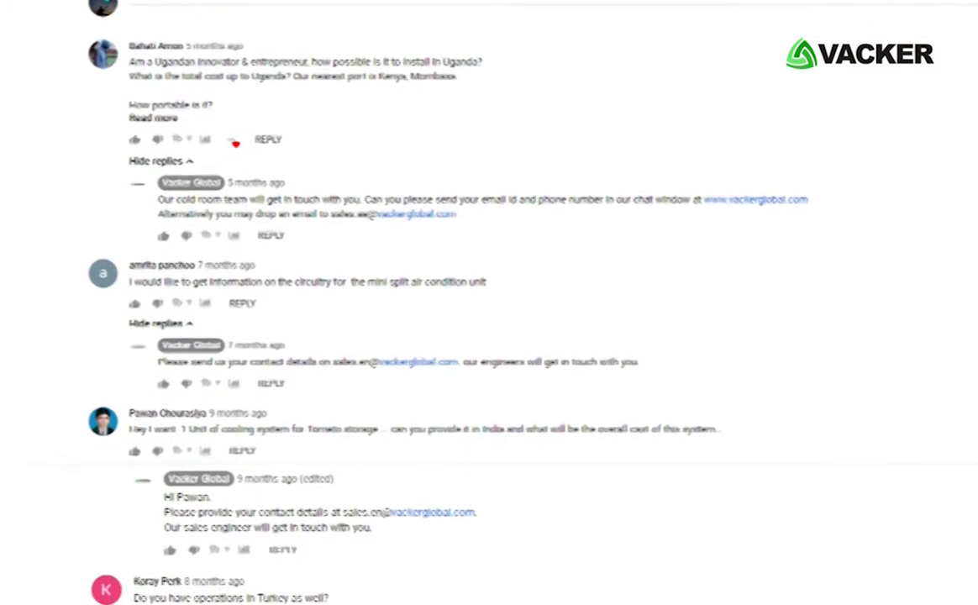
# - Enable the HHigh, High, Low and LLow temperature alarms at 35, 25, 15 and 10 °C
pyautogui.scroll(-3)
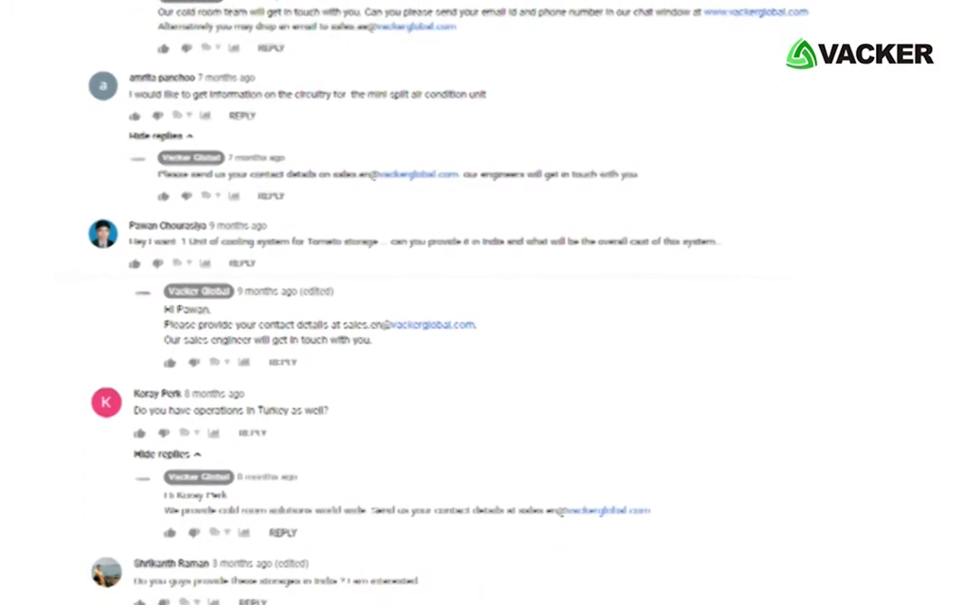
pyautogui.scroll(-3)
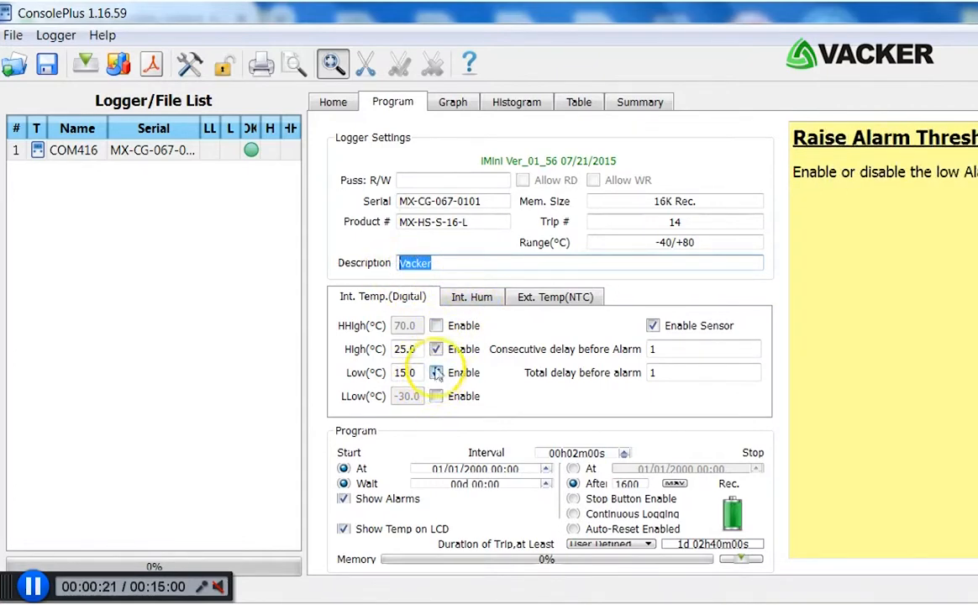
pyautogui.click(436, 348)
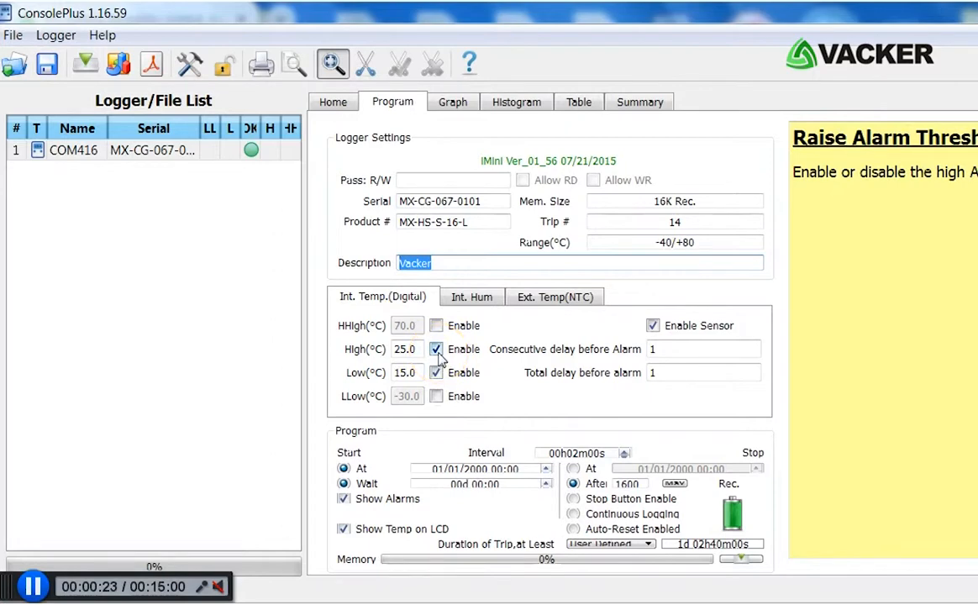
pyautogui.click(436, 372)
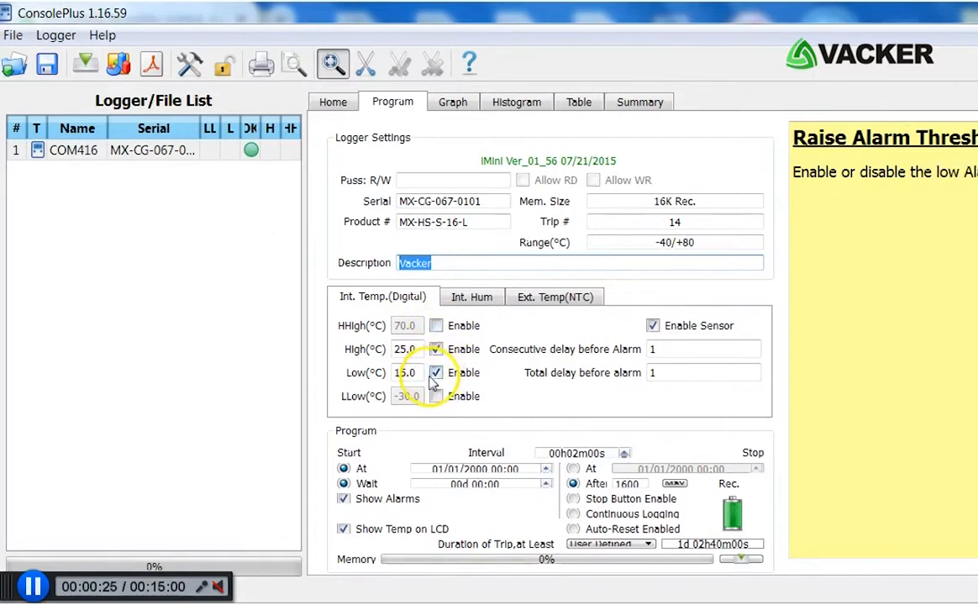
pyautogui.click(407, 325)
pyautogui.write('10')
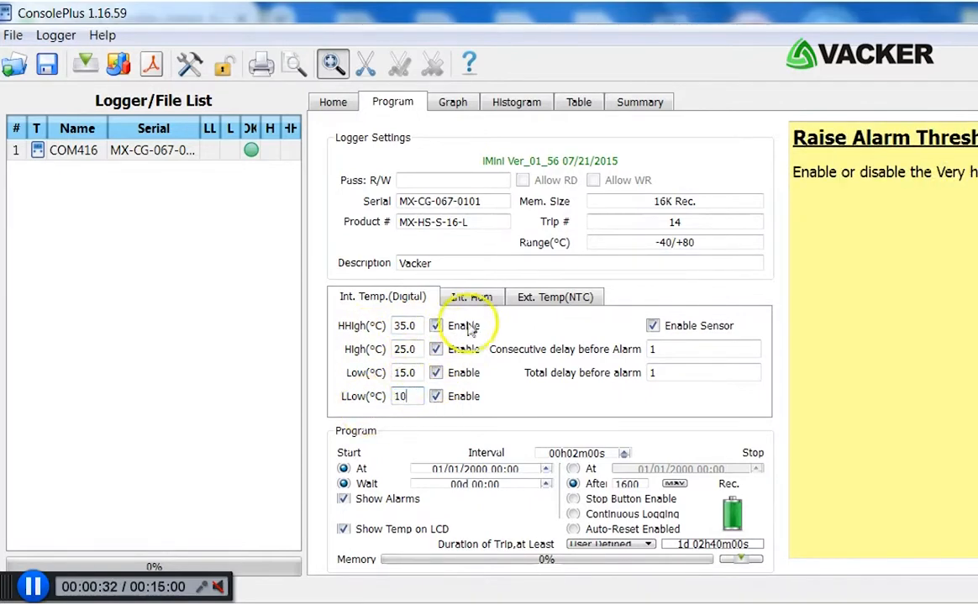
pyautogui.click(472, 297)
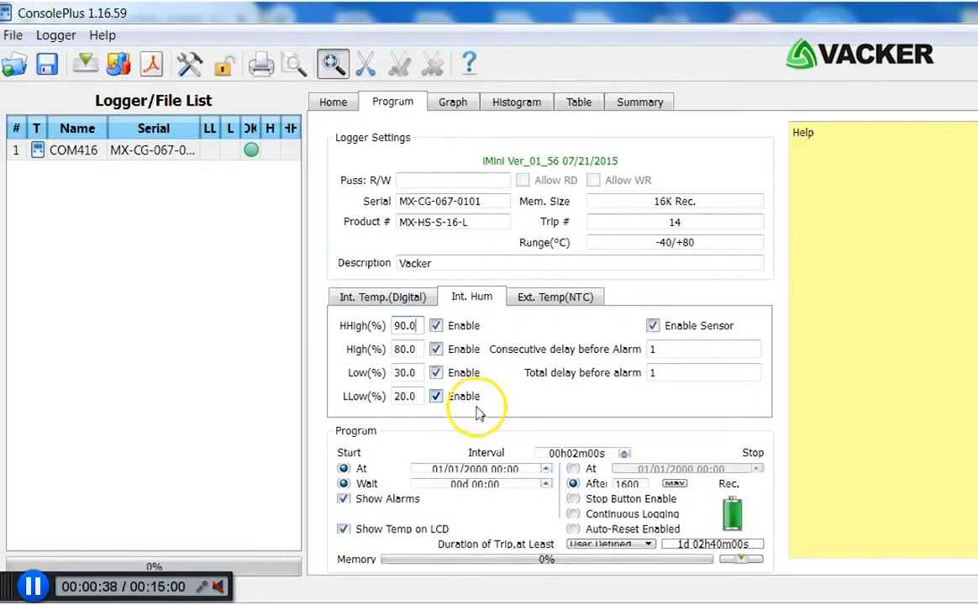
pyautogui.moveTo(458, 420)
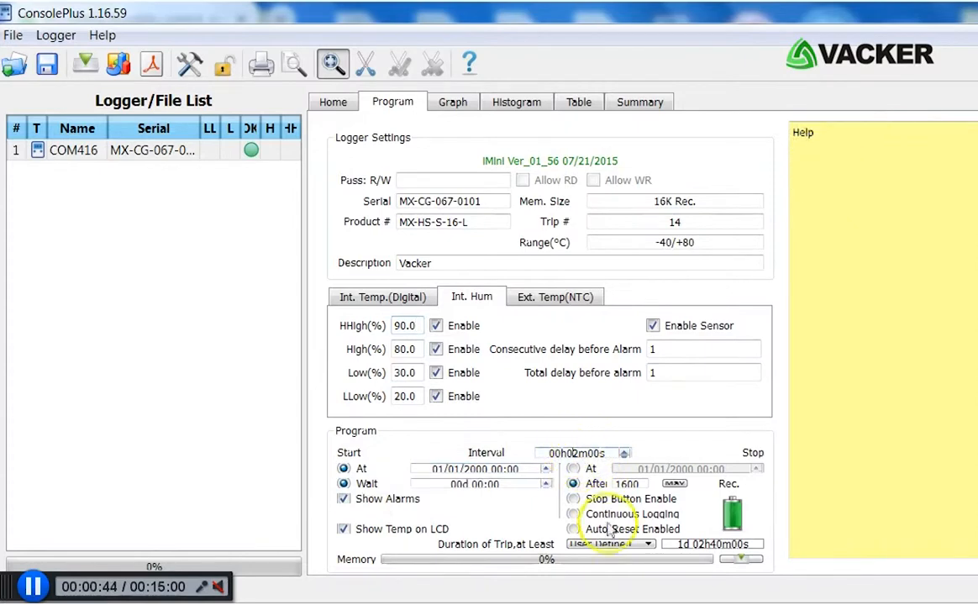
pyautogui.moveTo(629, 453)
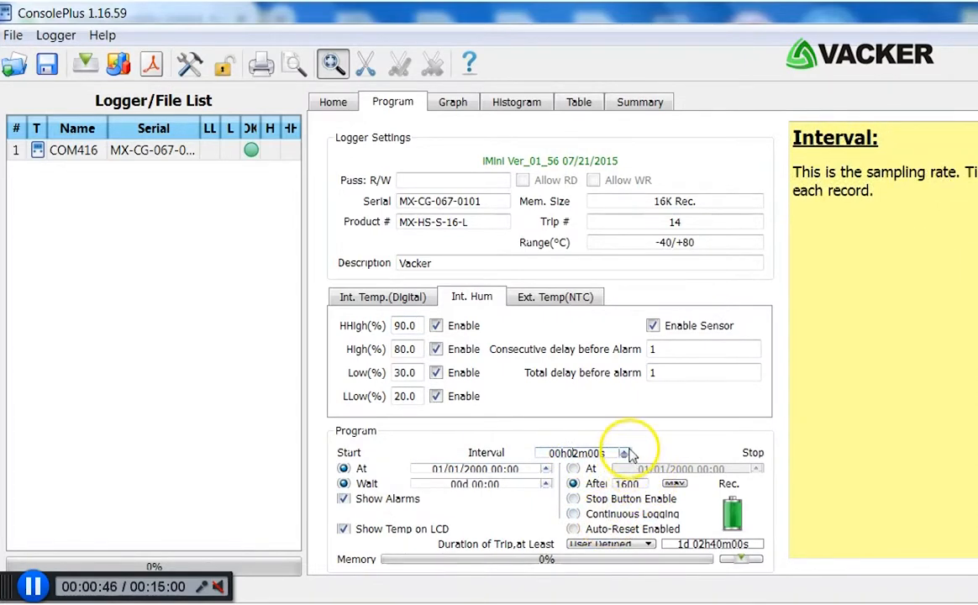
# - Raise the sampling interval to 00h05m00s and select the Start At and Wait options
pyautogui.click(624, 450)
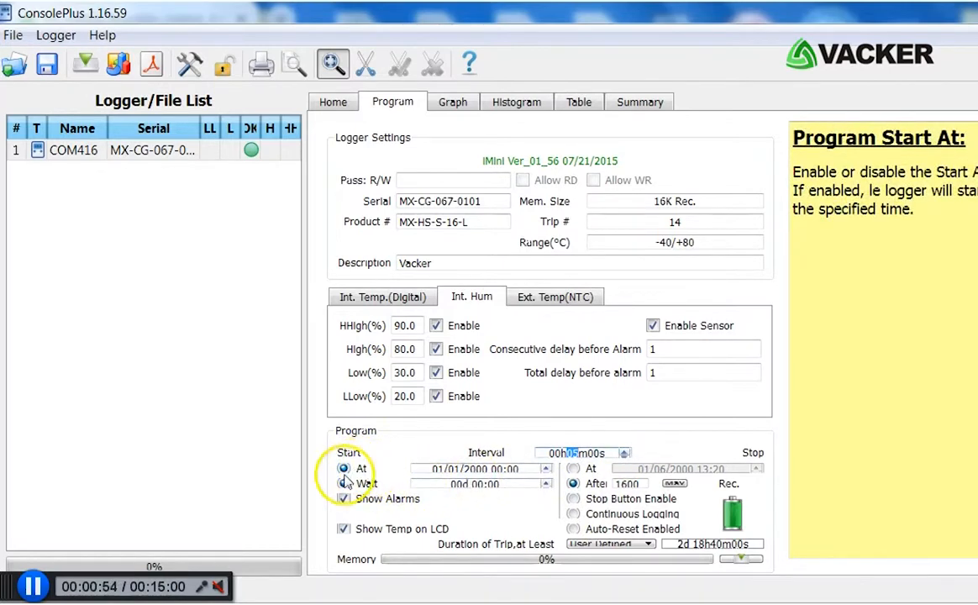
pyautogui.click(344, 484)
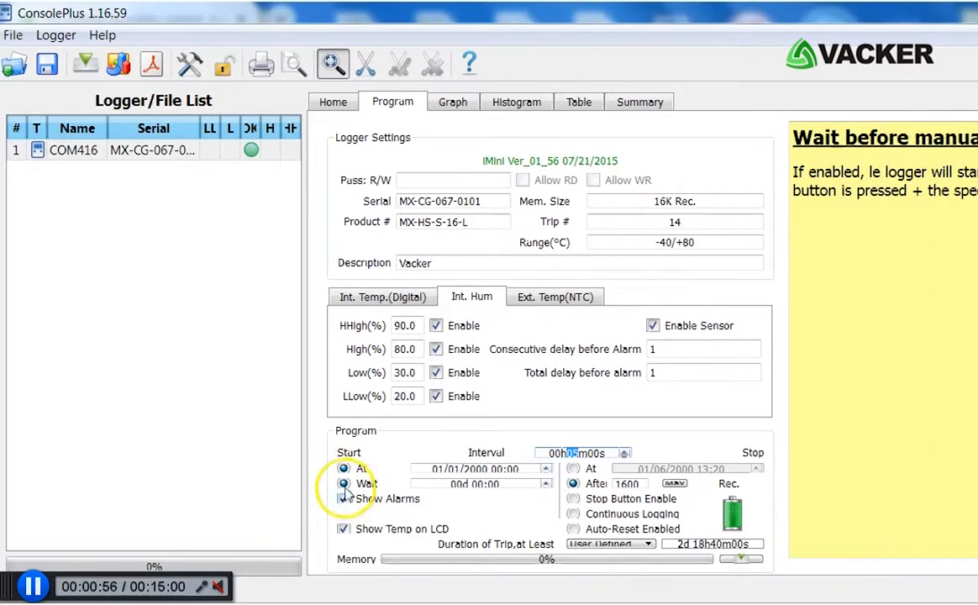
pyautogui.click(344, 483)
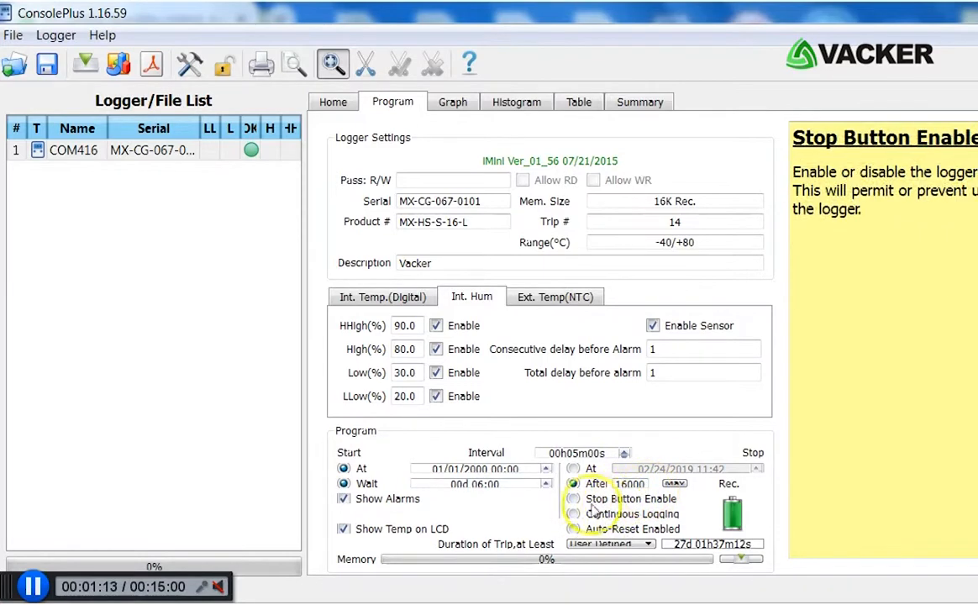
# - Try Stop Button Enable and Continuous Logging, then return to stopping after 16000 records
pyautogui.click(574, 499)
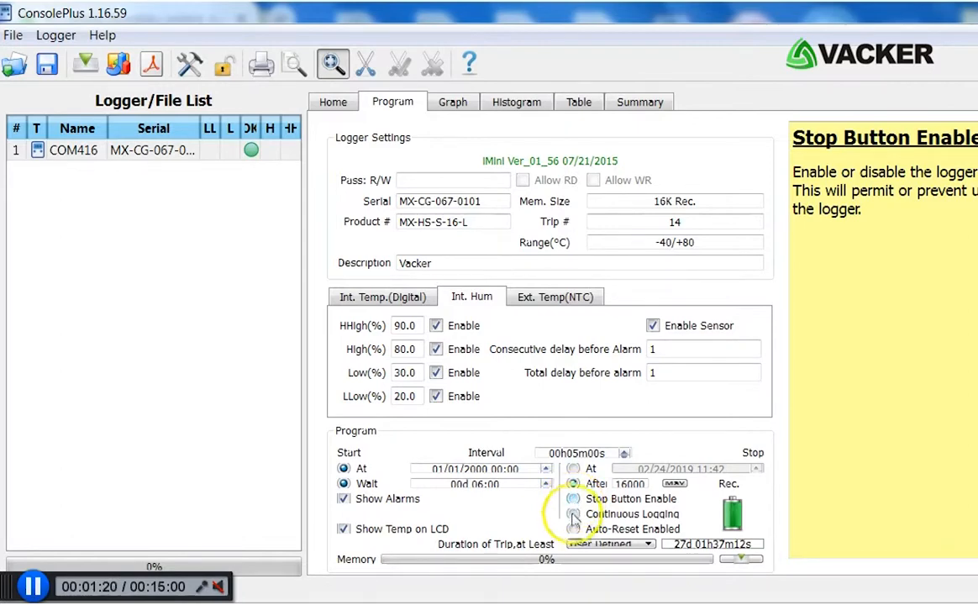
pyautogui.click(574, 514)
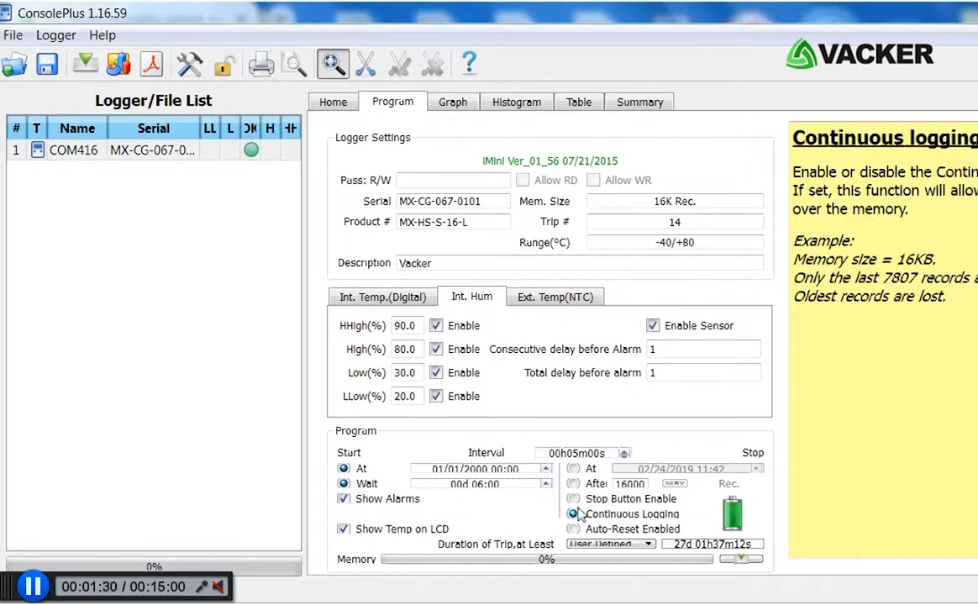
pyautogui.click(573, 483)
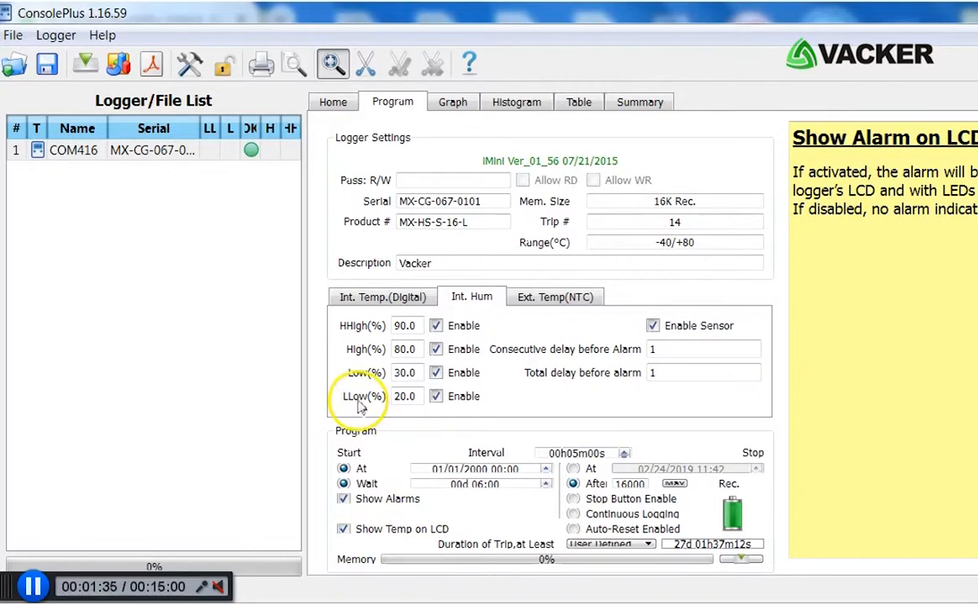
pyautogui.moveTo(572, 343)
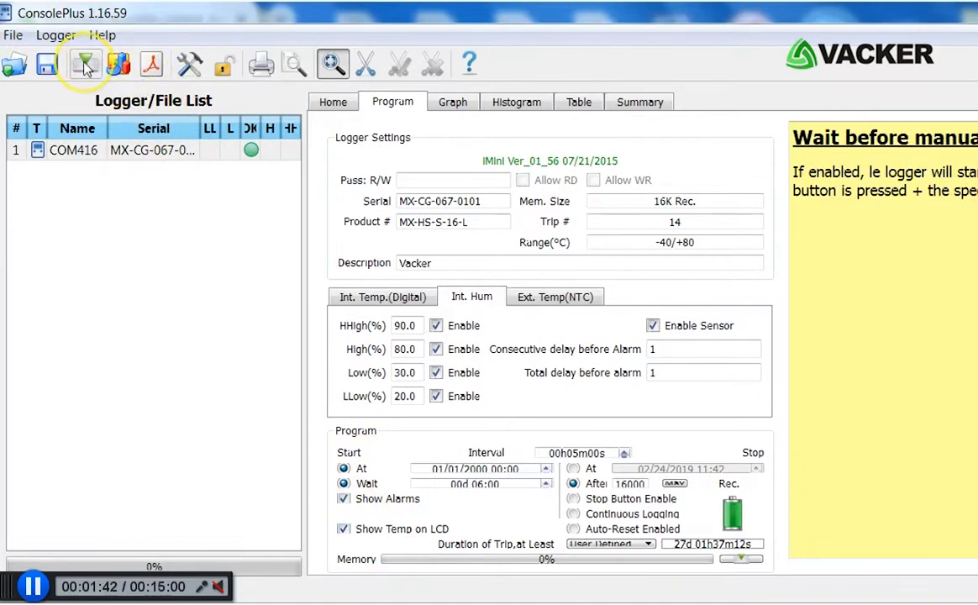
# - Program the logger with the alarm, interval and start/stop settings and confirm with OK
pyautogui.click(84, 64)
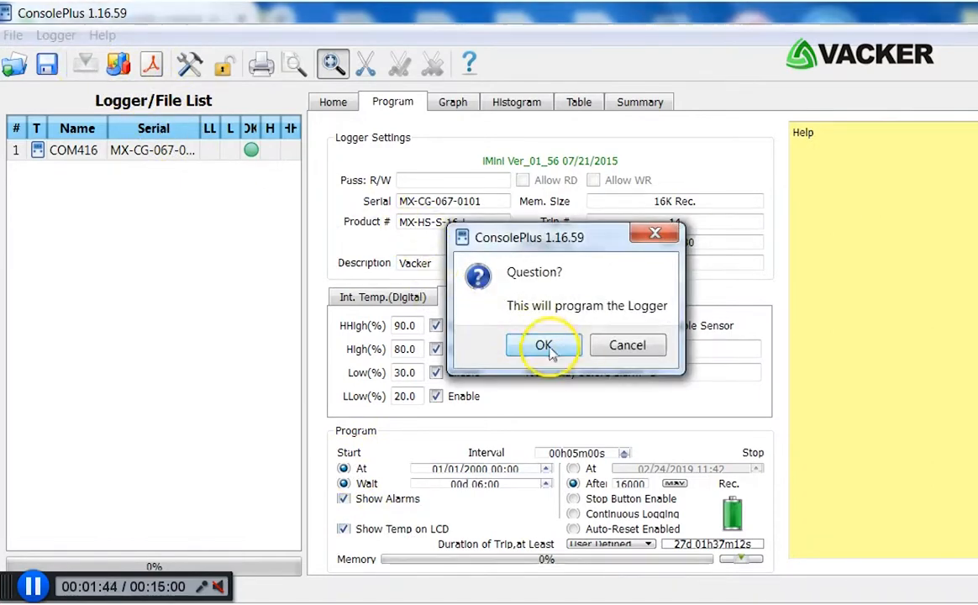
pyautogui.click(543, 346)
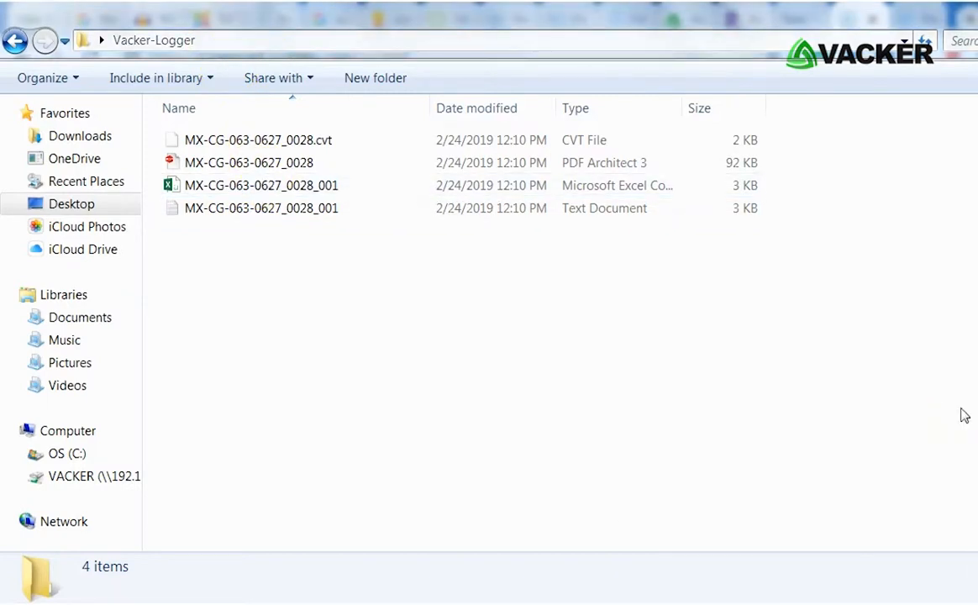
# - Open MX-CG-063-0627_0028 from the Vacker-Logger folder in PDF Architect 3
pyautogui.click(261, 184)
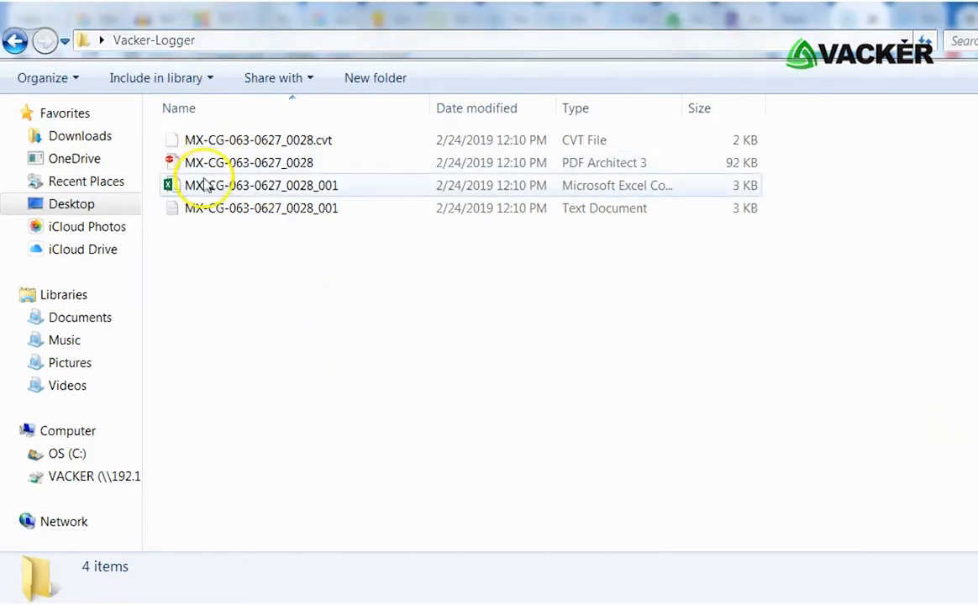
pyautogui.click(248, 162)
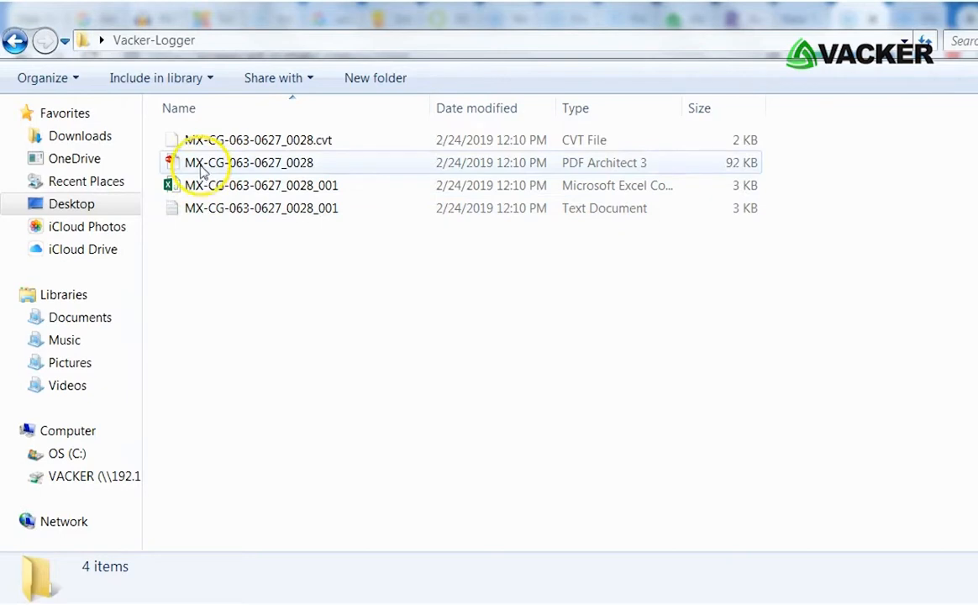
pyautogui.doubleClick(249, 162)
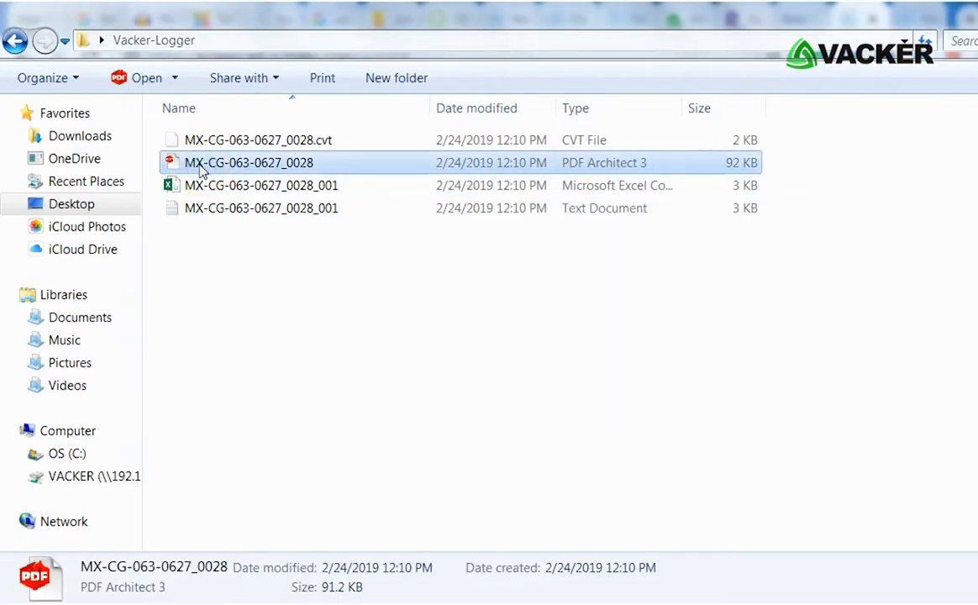
pyautogui.doubleClick(249, 162)
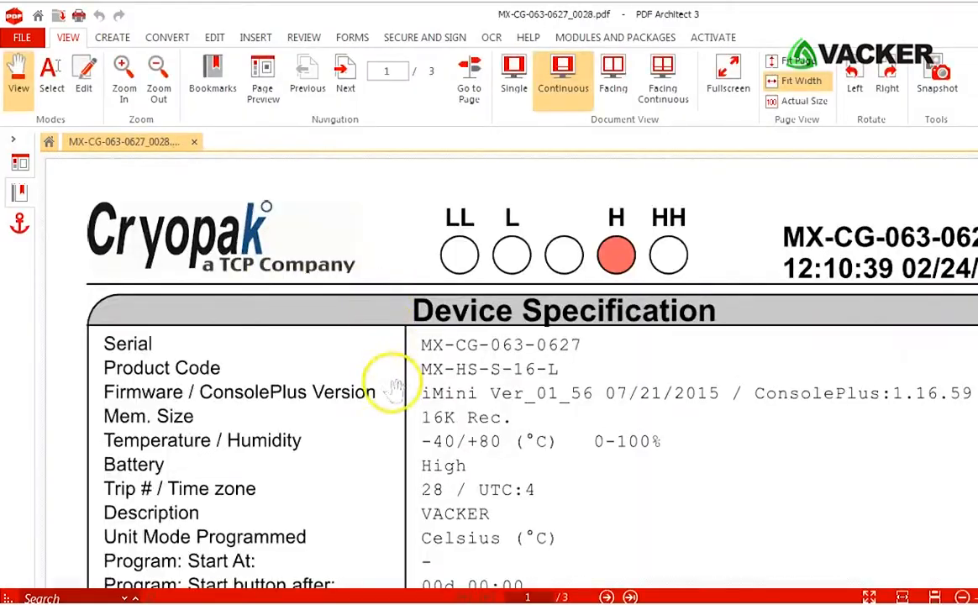
# - Scroll through the device specification pages of the PDF report
pyautogui.scroll(-3)
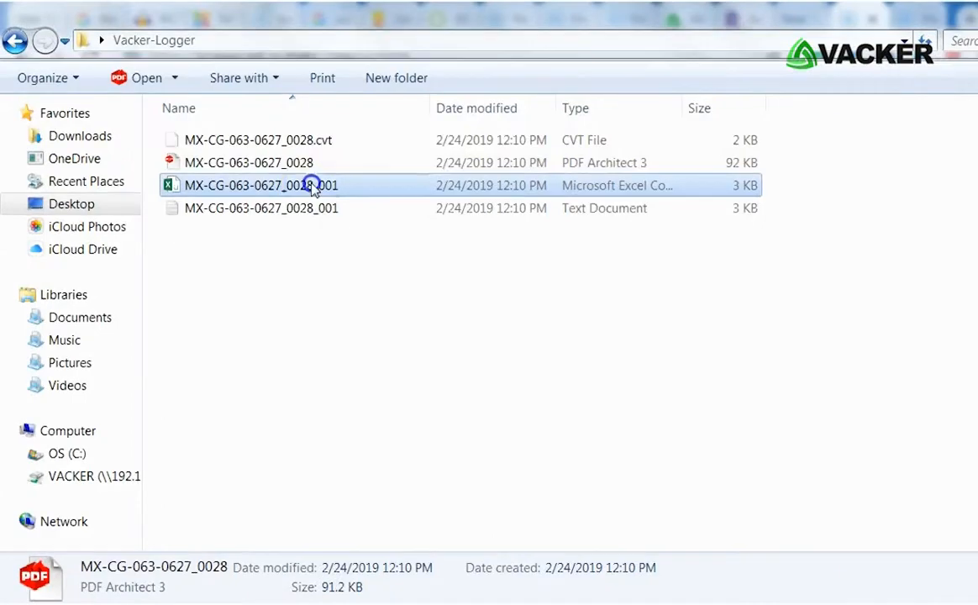
# - Open MX-CG-063-0627_0028_001 in Excel and scroll through the 50 readings
pyautogui.doubleClick(261, 185)
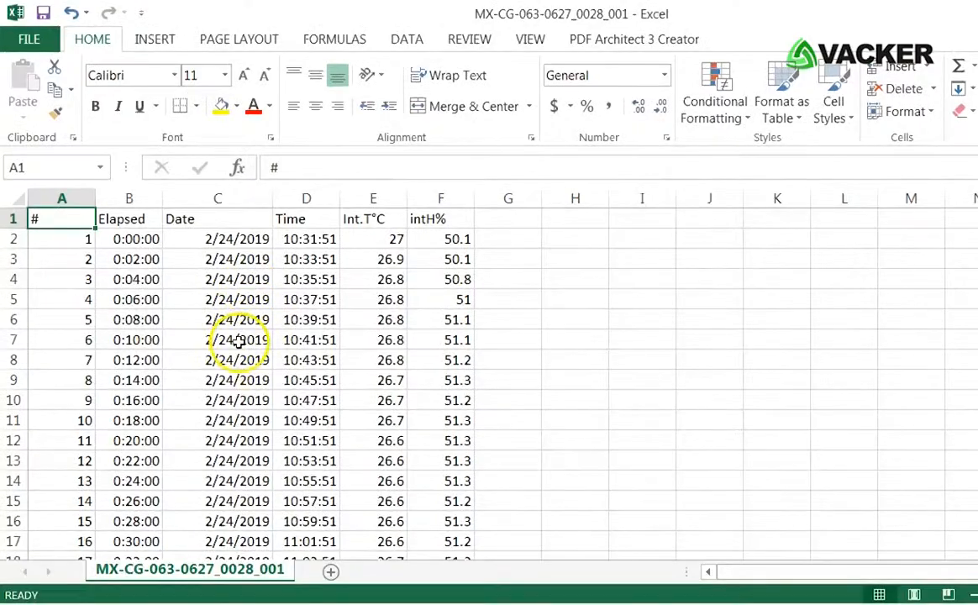
pyautogui.scroll(-3)
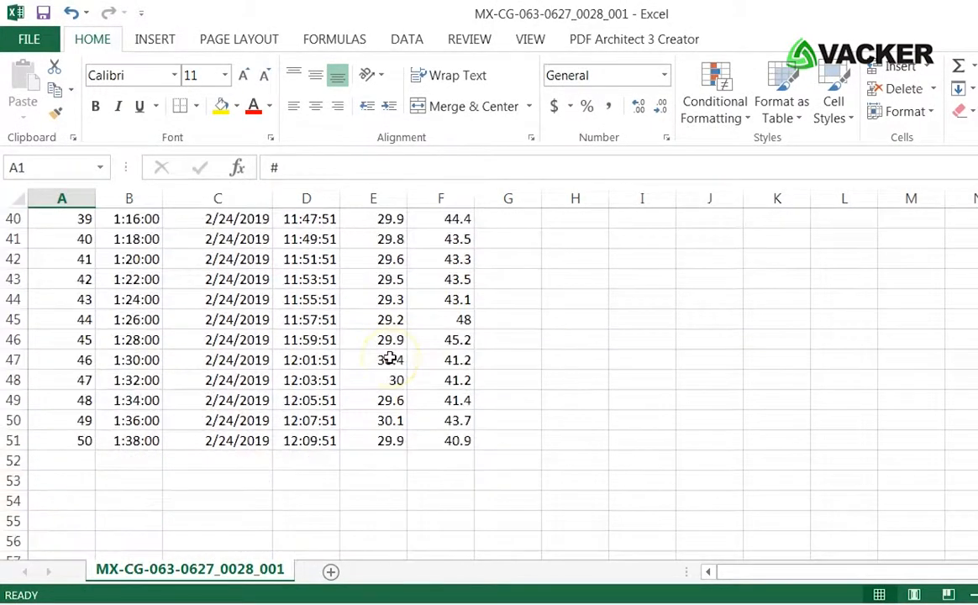
pyautogui.scroll(3)
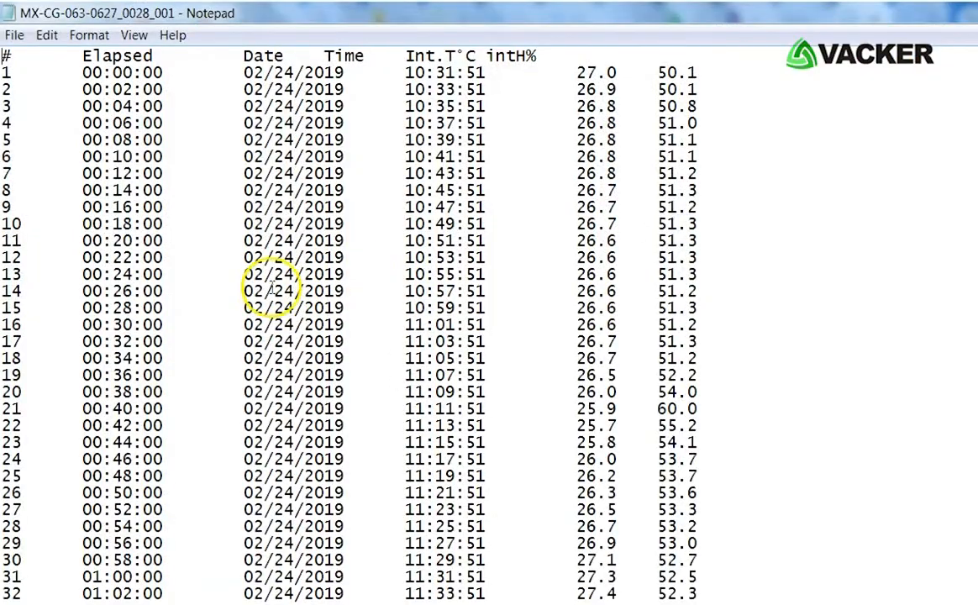
pyautogui.scroll(-3)
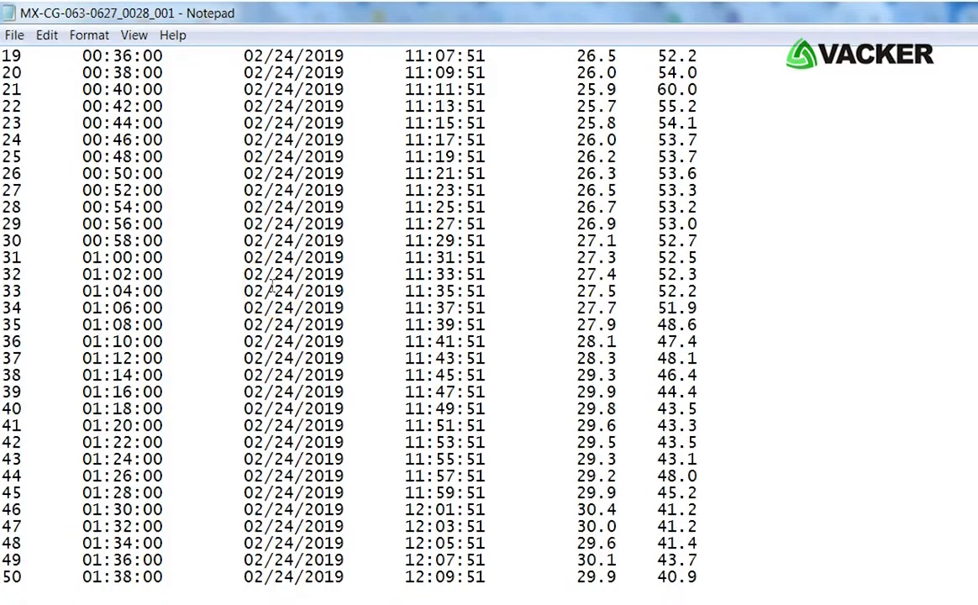